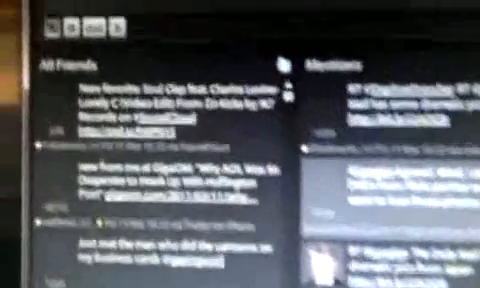
scroll(down, 3)
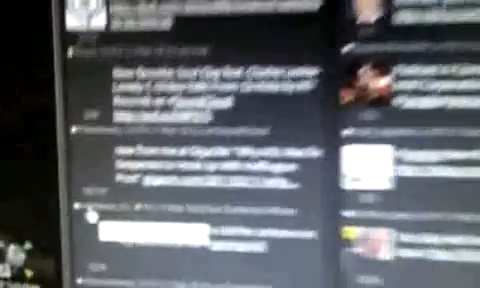
scroll(up, 3)
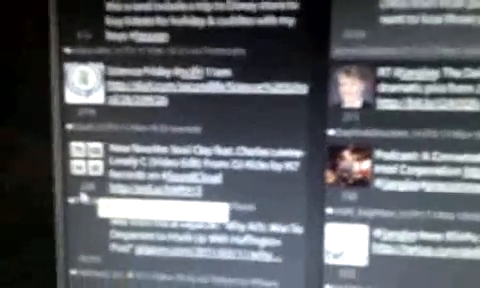
scroll(down, 3)
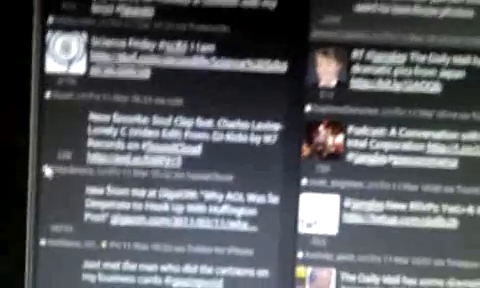